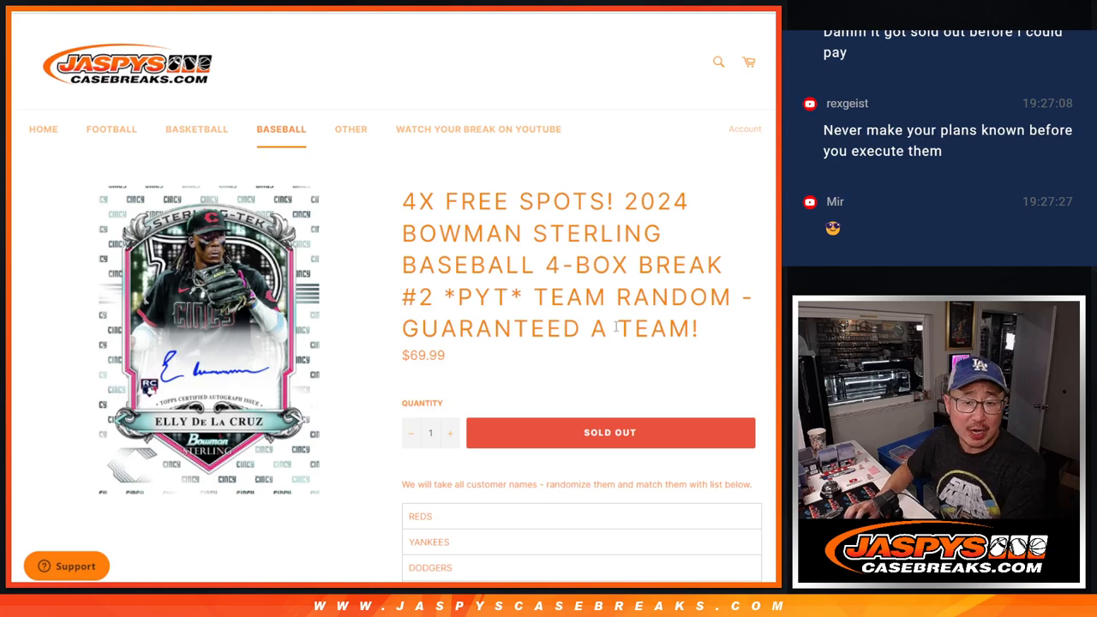
- Review the Bowman Sterling break's 18-team list, then bring up the customer names spreadsheet
double_click(626, 296)
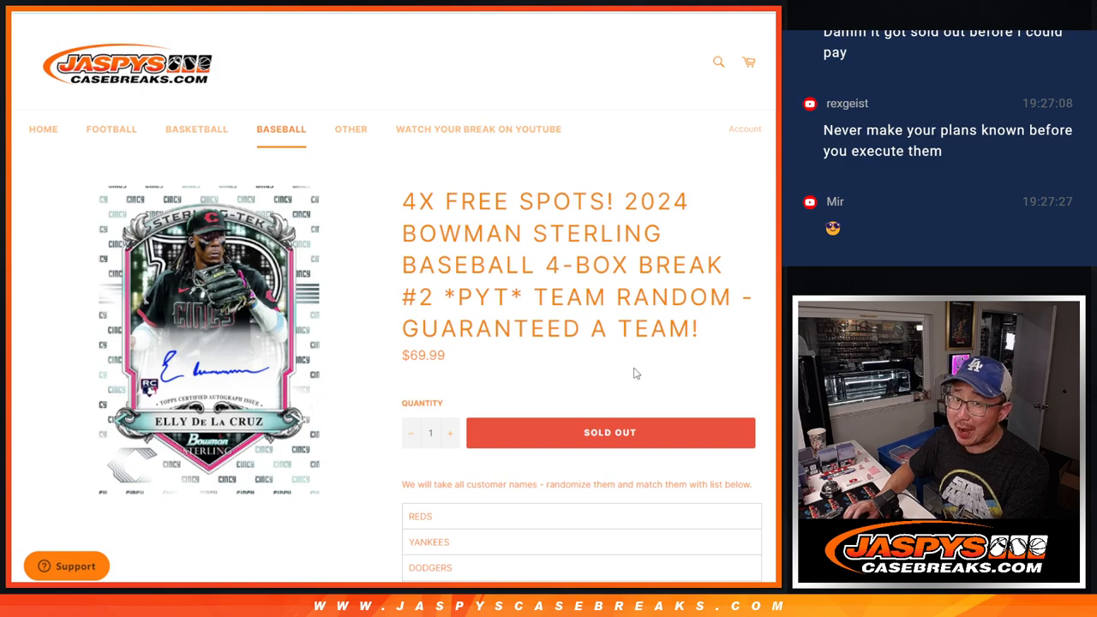
scroll("down", 3)
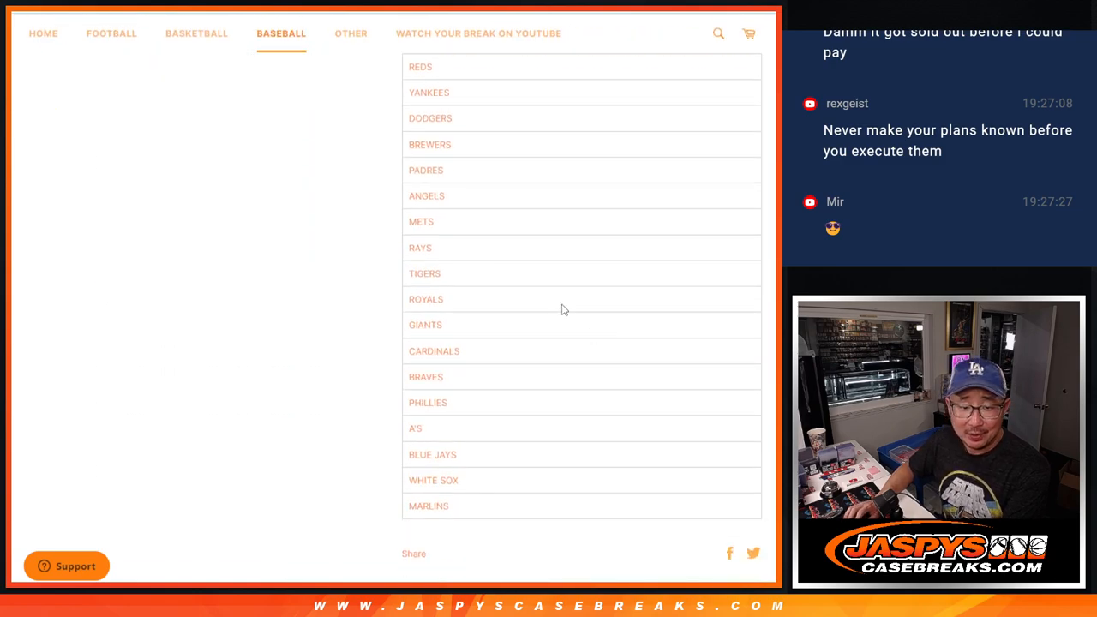
scroll("up", 3)
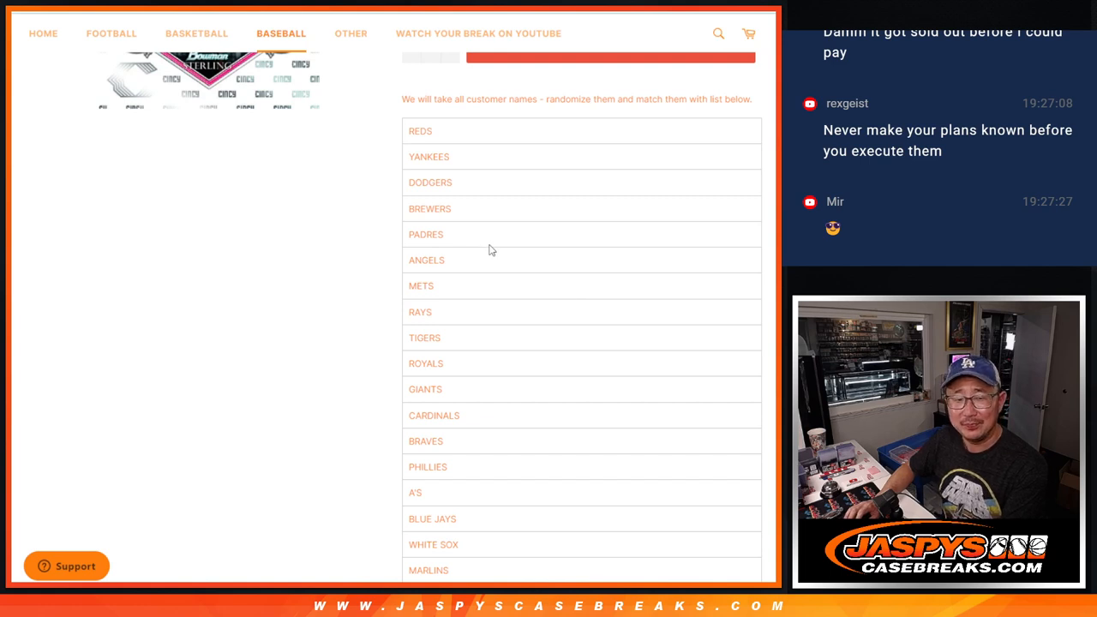
mouse_move(439, 155)
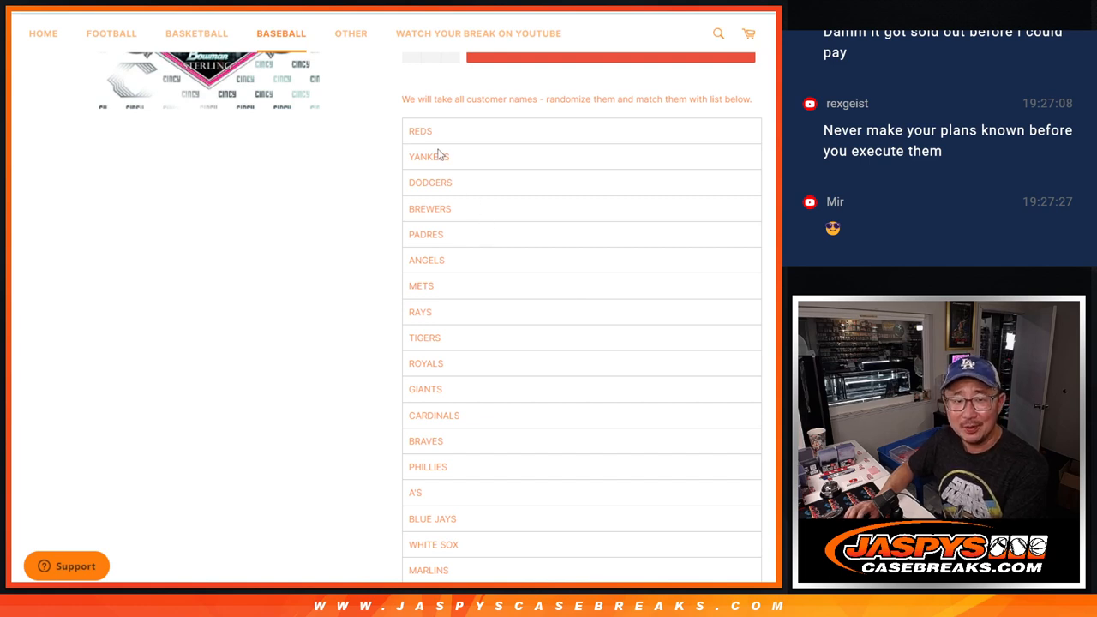
double_click(430, 182)
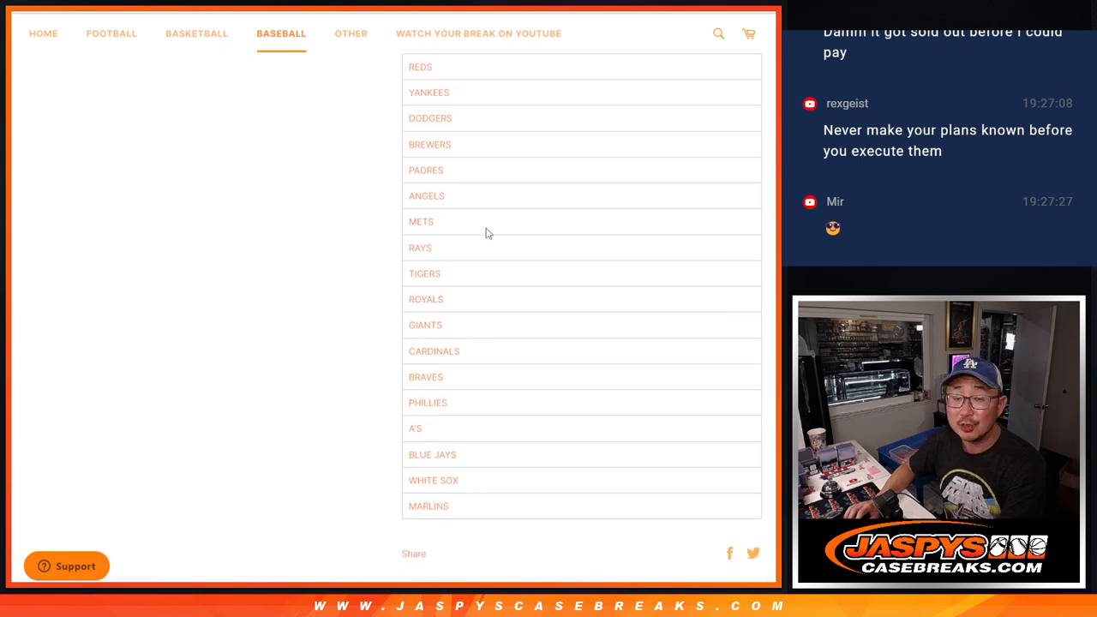
scroll("up", 3)
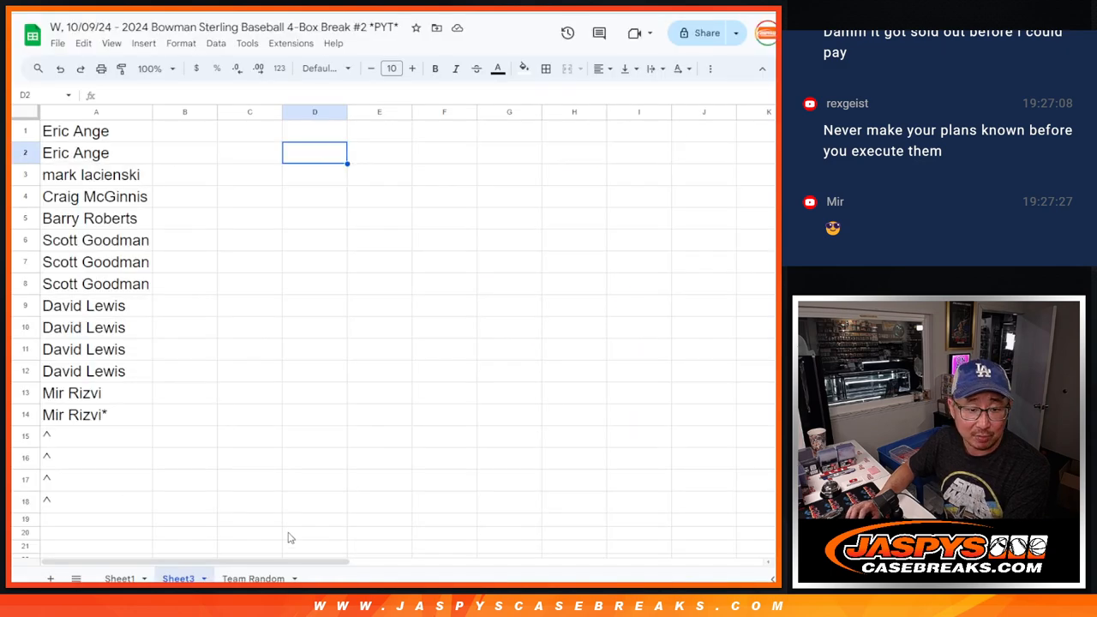
- Check the 14 names and four bonus placeholders against the 18 Team Random teams, then bring up RANDOM.ORG
left_click(254, 577)
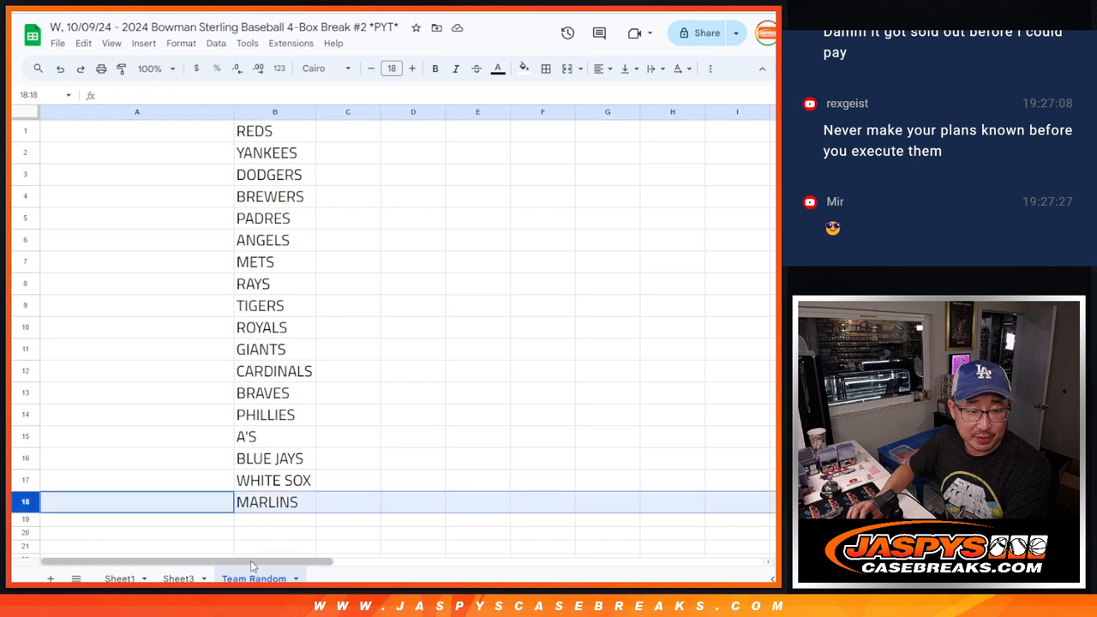
left_click(179, 578)
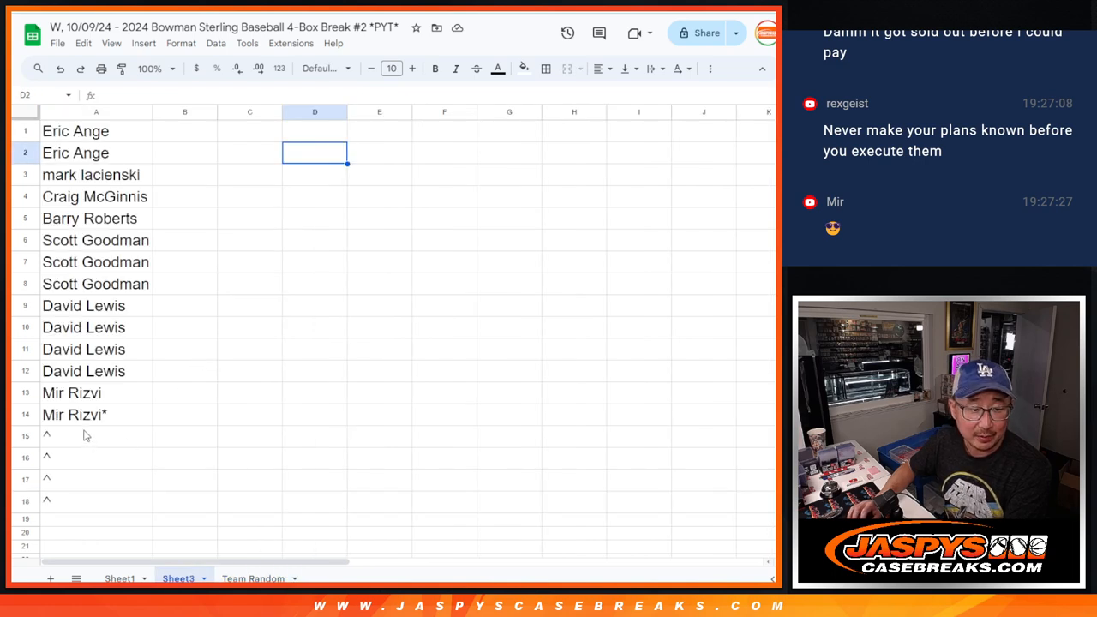
left_click_drag(96, 436, 96, 501)
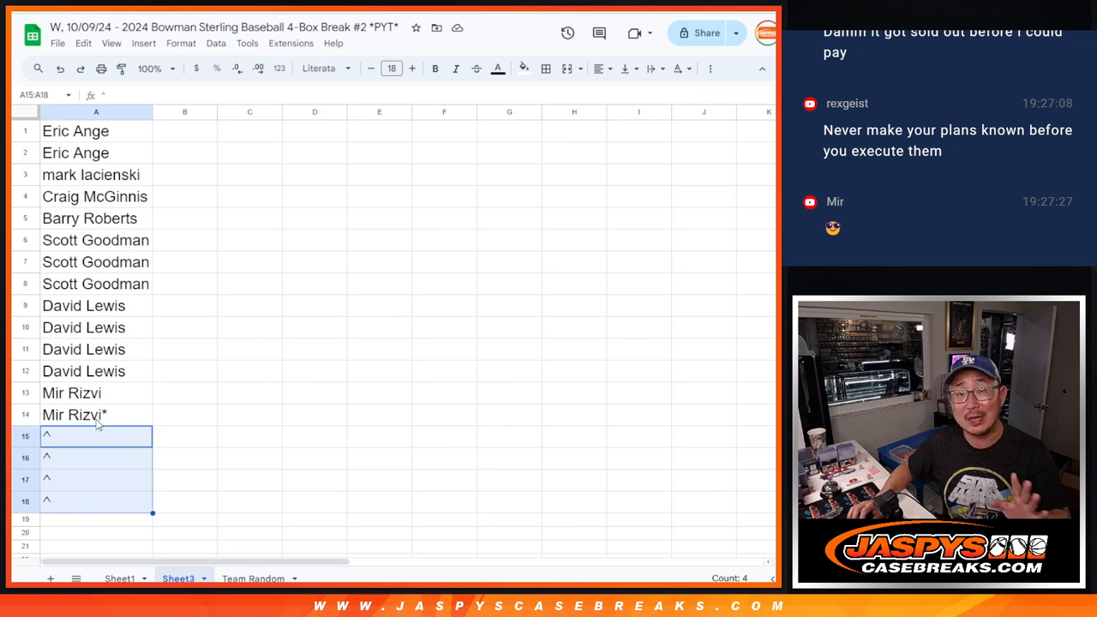
left_click(74, 413)
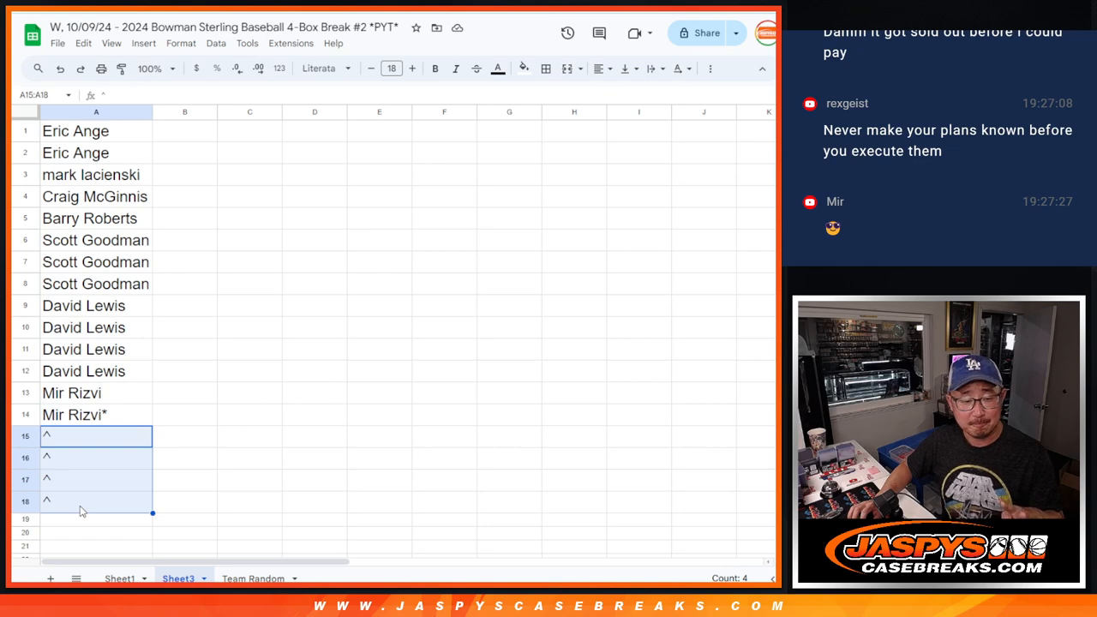
left_click(254, 579)
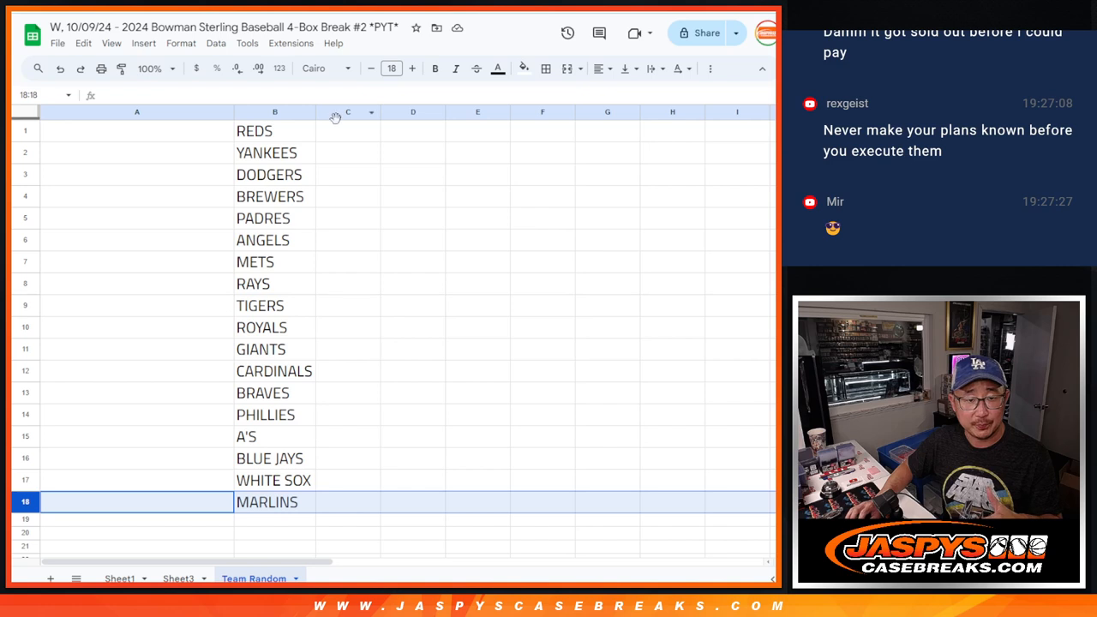
left_click(178, 579)
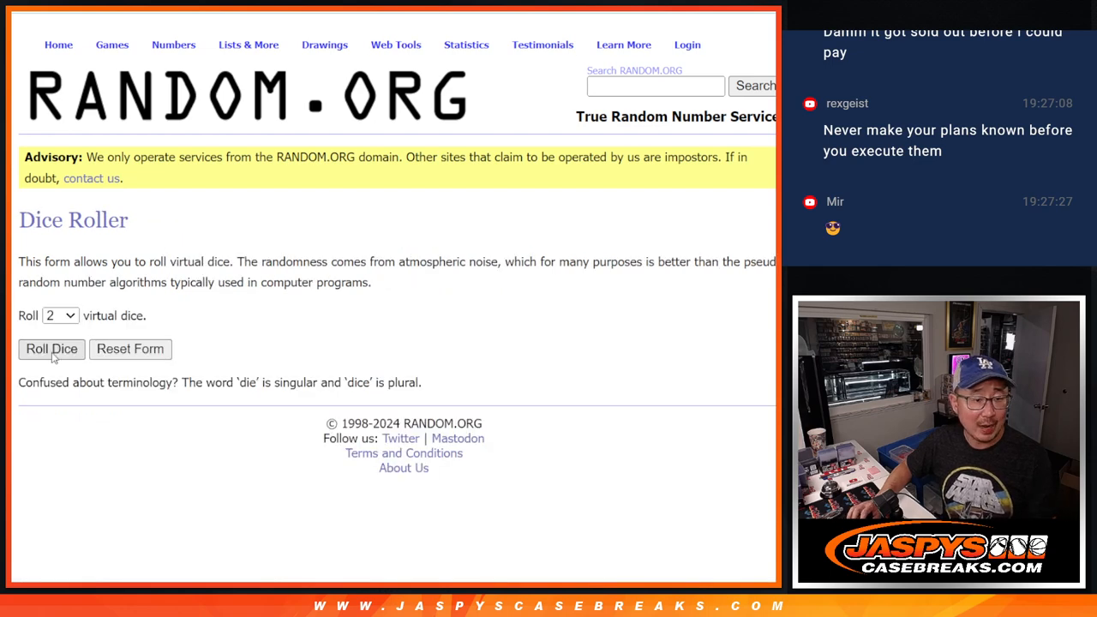
- Roll the dice, shuffle the 14 customer names repeatedly, and copy the top four as bonus names
left_click(52, 350)
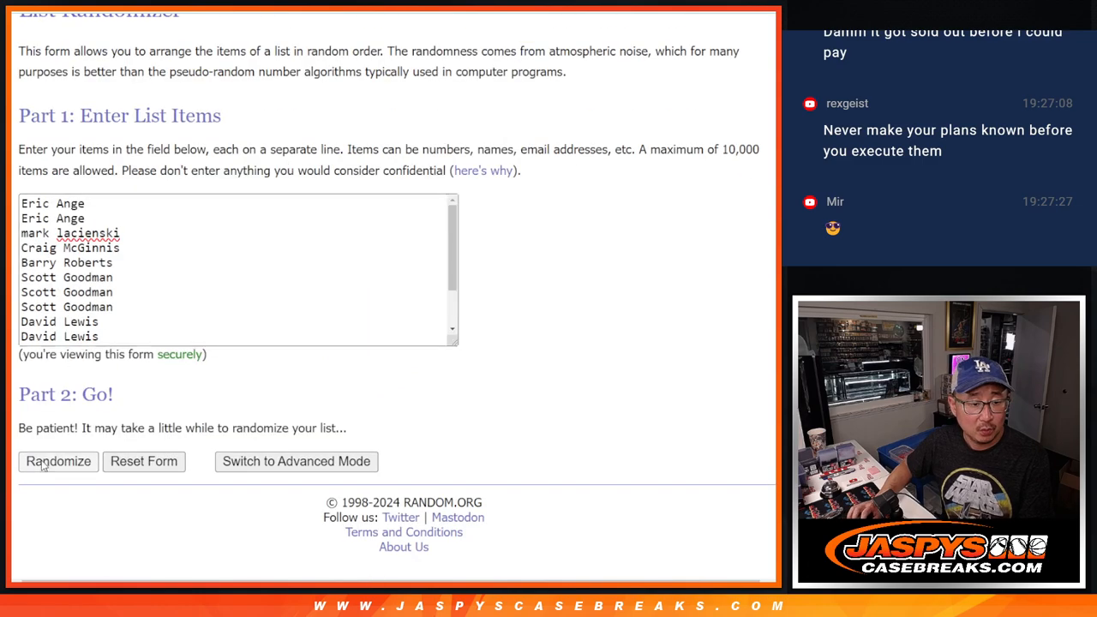
left_click(59, 461)
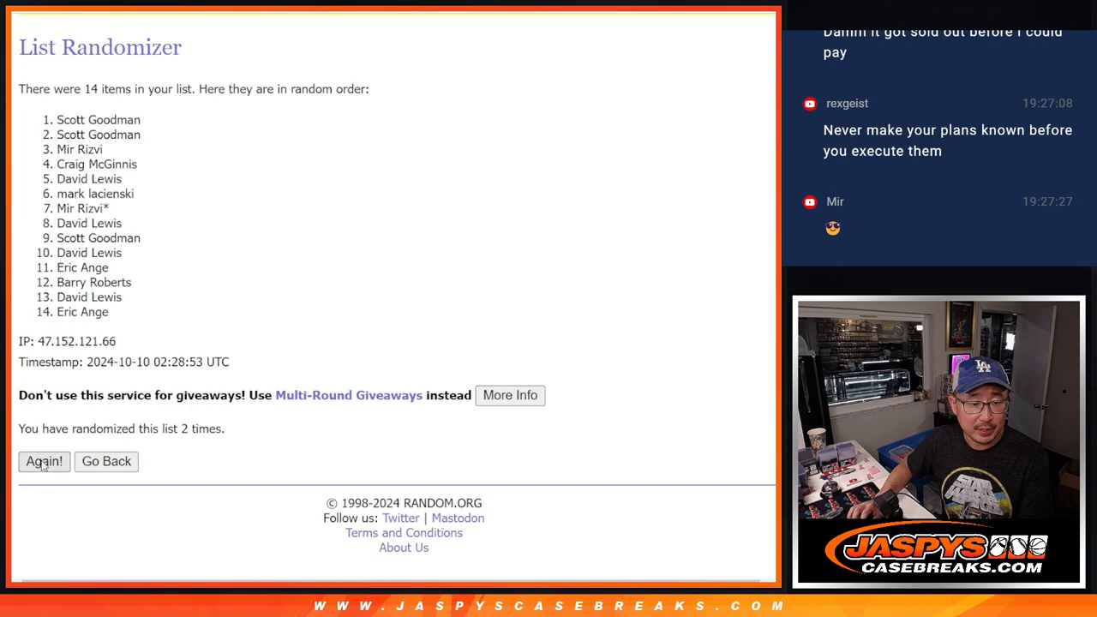
left_click(44, 461)
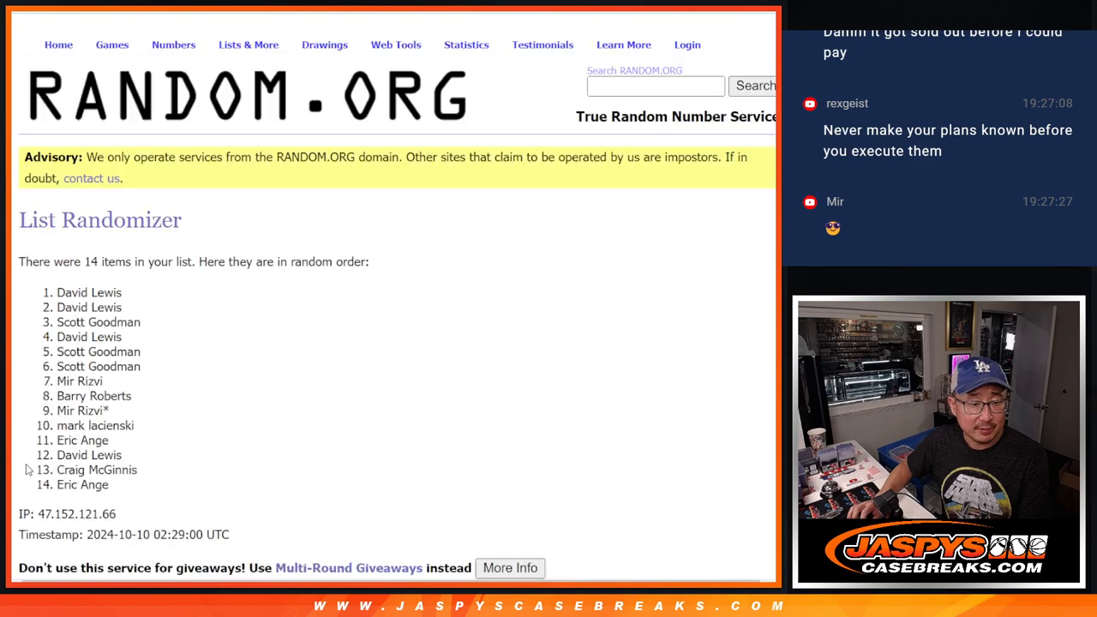
left_click(45, 461)
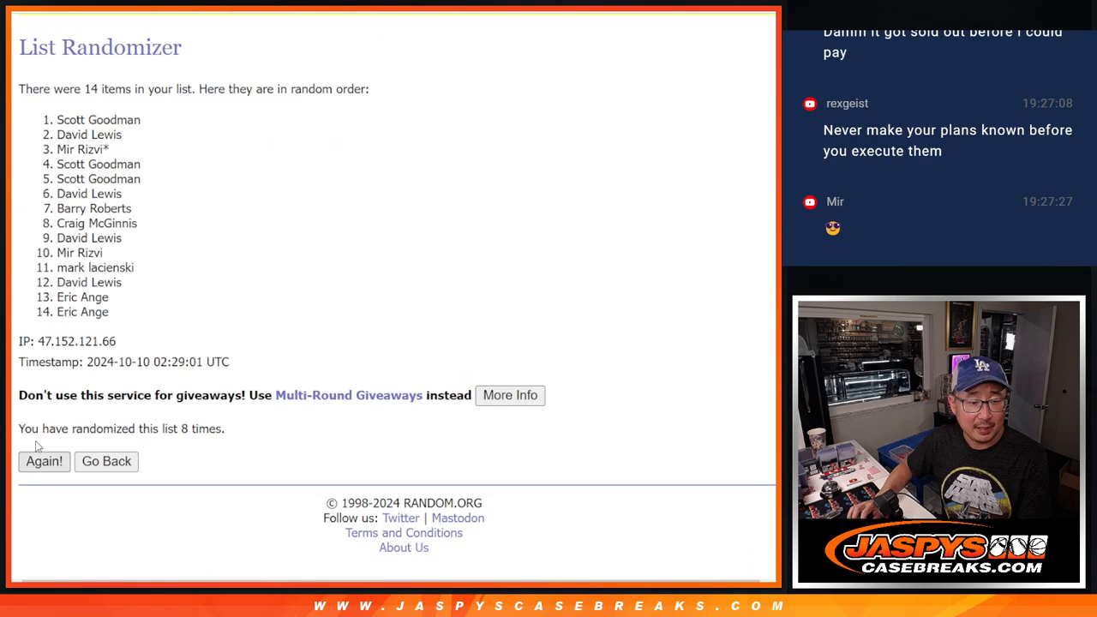
left_click(45, 461)
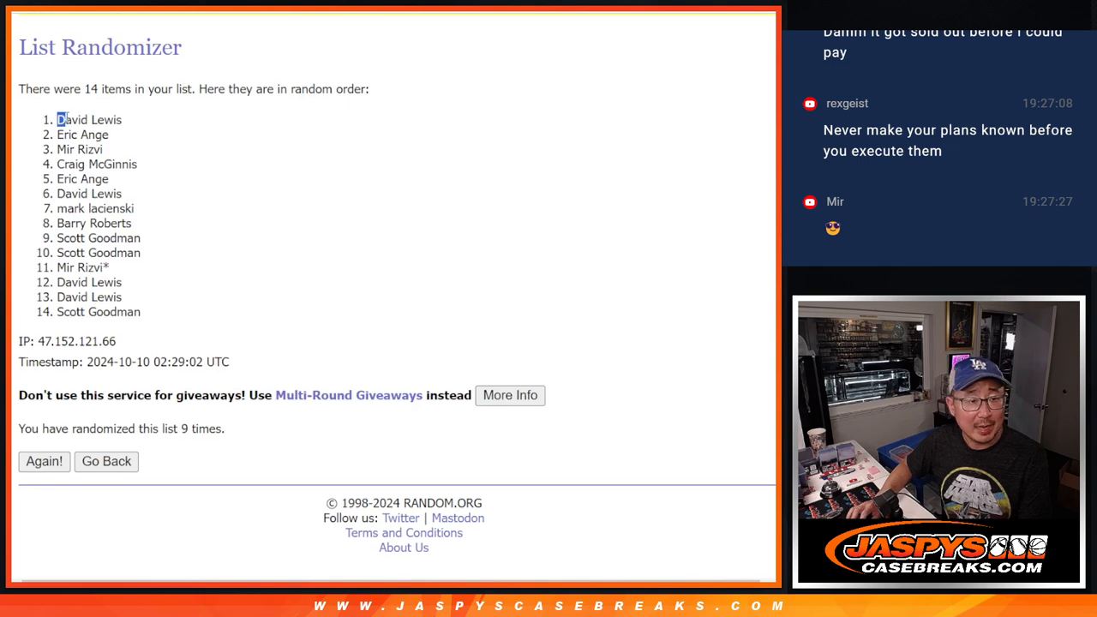
left_click_drag(60, 120, 103, 149)
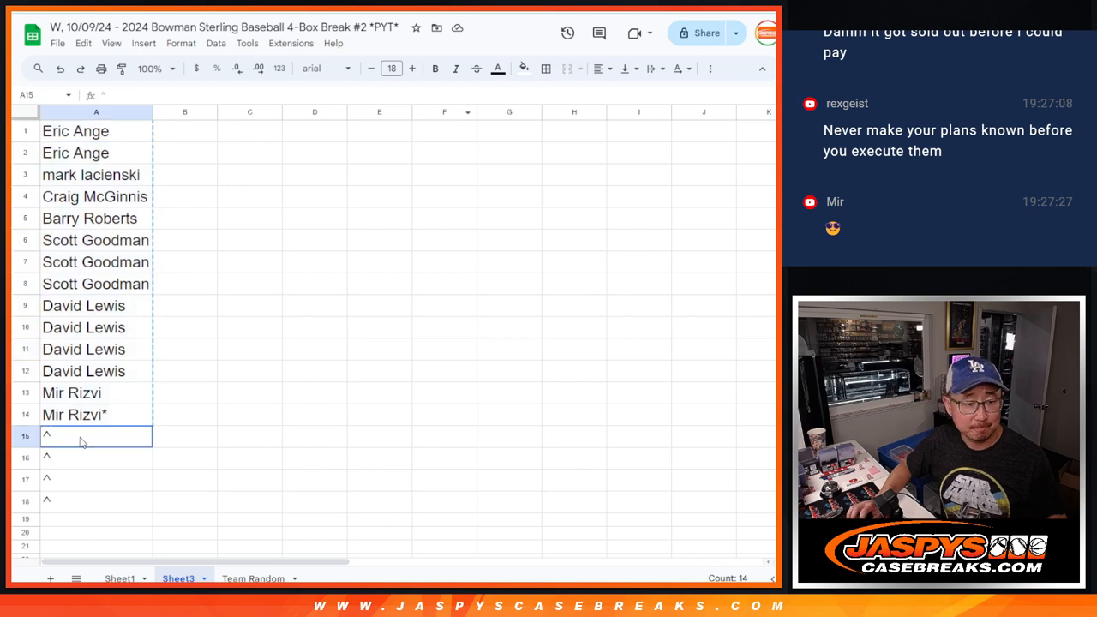
left_click(390, 69)
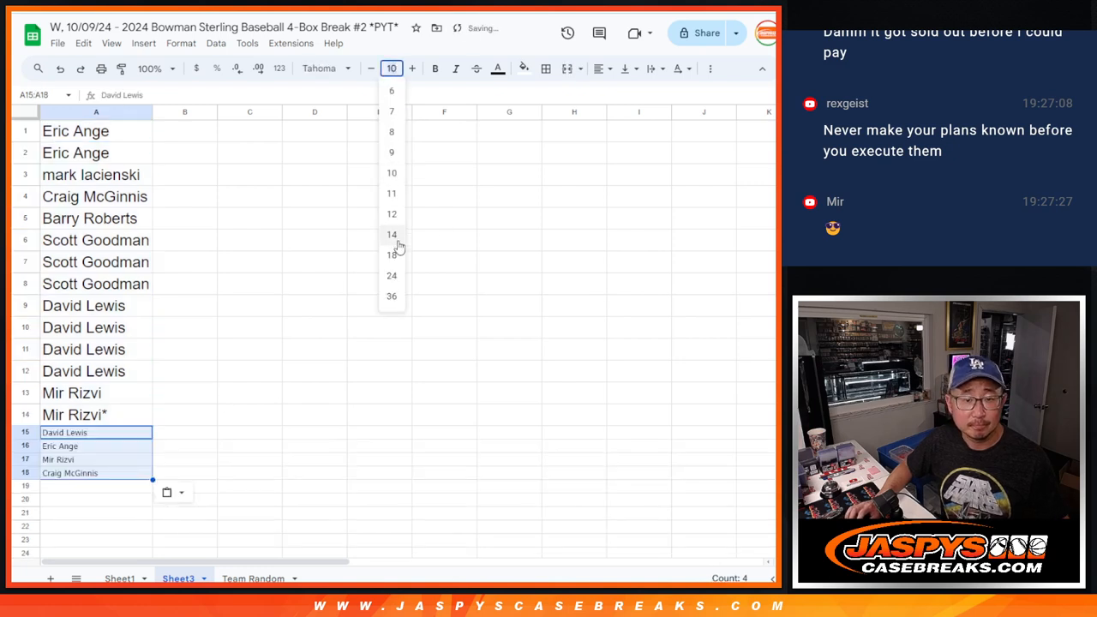
left_click(391, 254)
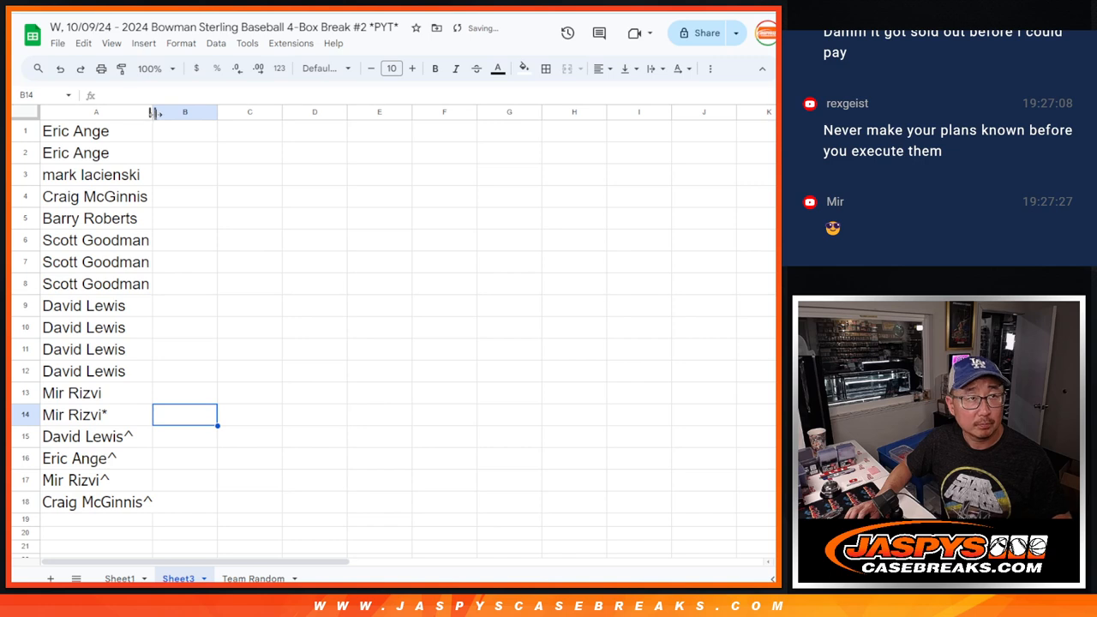
left_click(97, 111)
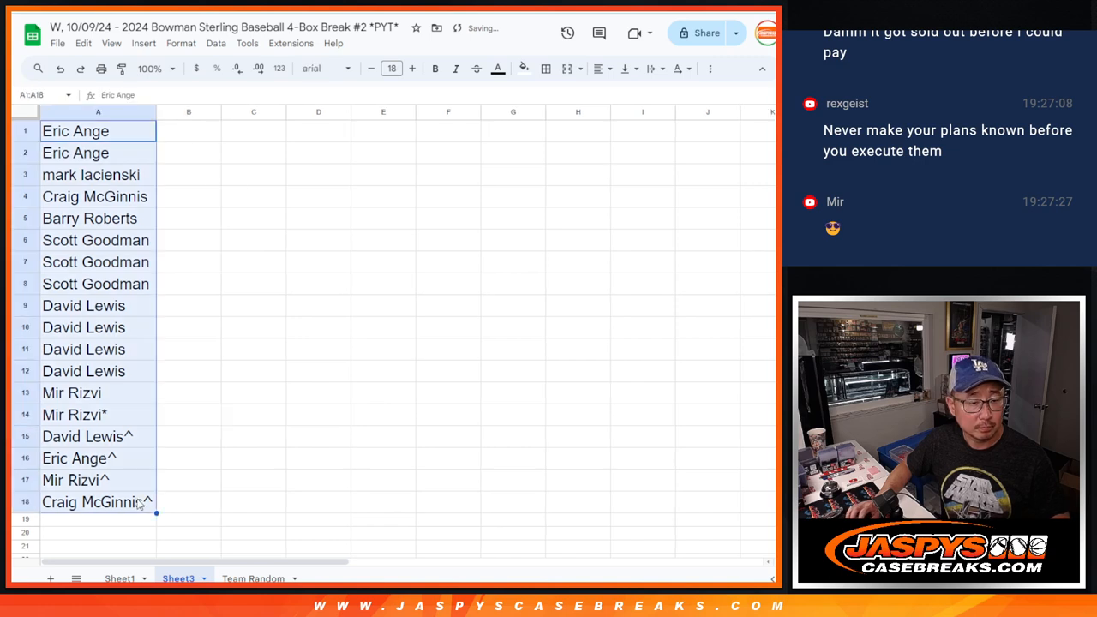
left_click(254, 579)
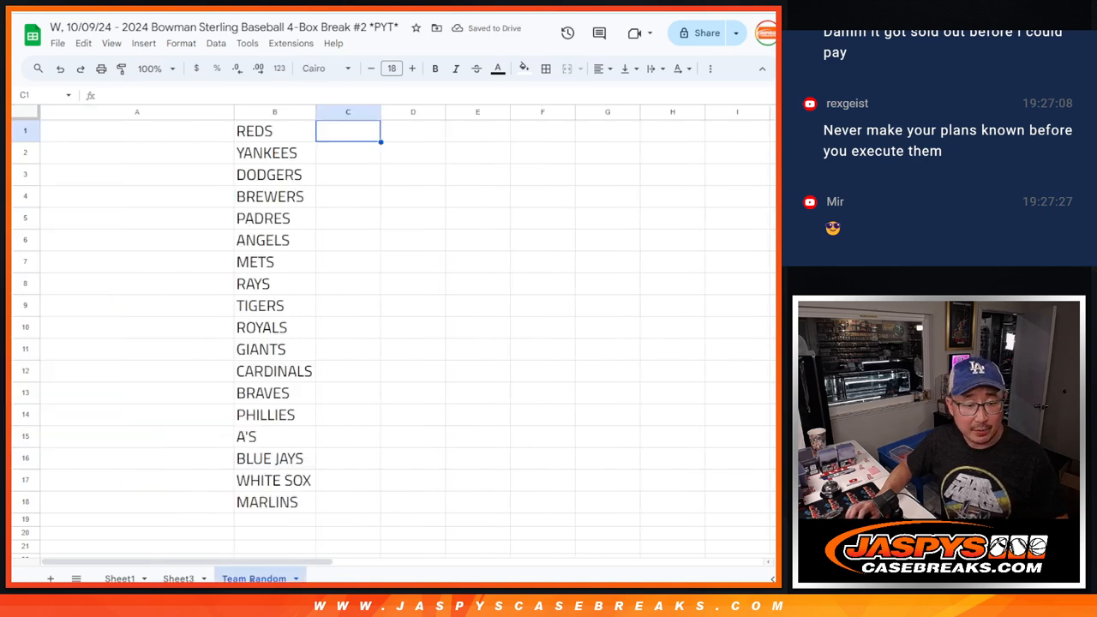
- Shuffle all 18 customer names in List Randomizer several times and copy the final order
left_click(178, 578)
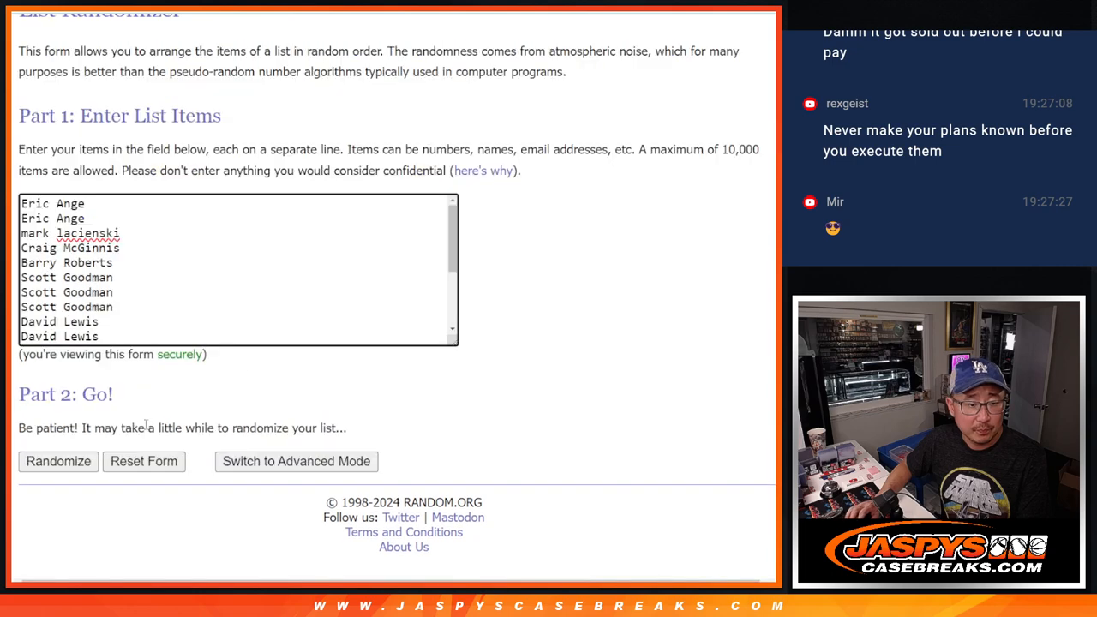
left_click(58, 460)
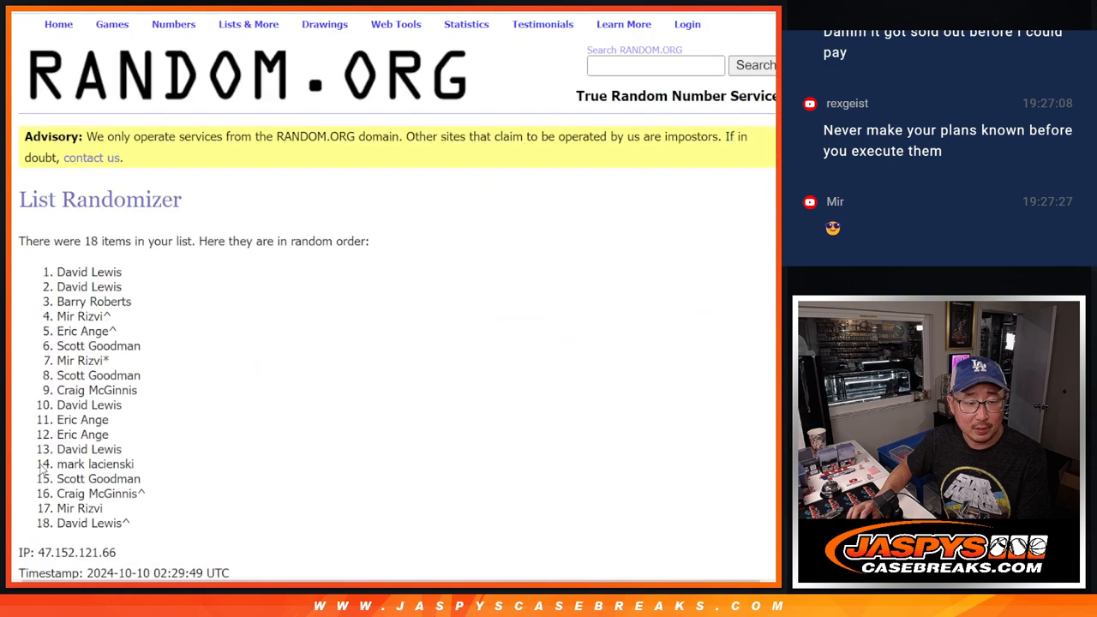
left_click(44, 461)
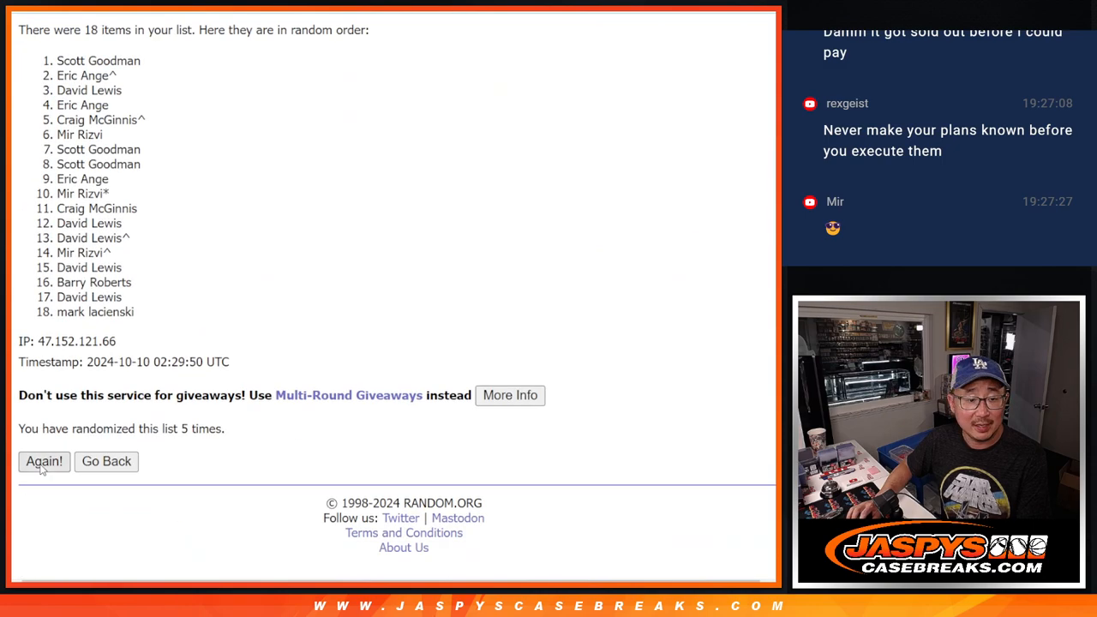
left_click(44, 461)
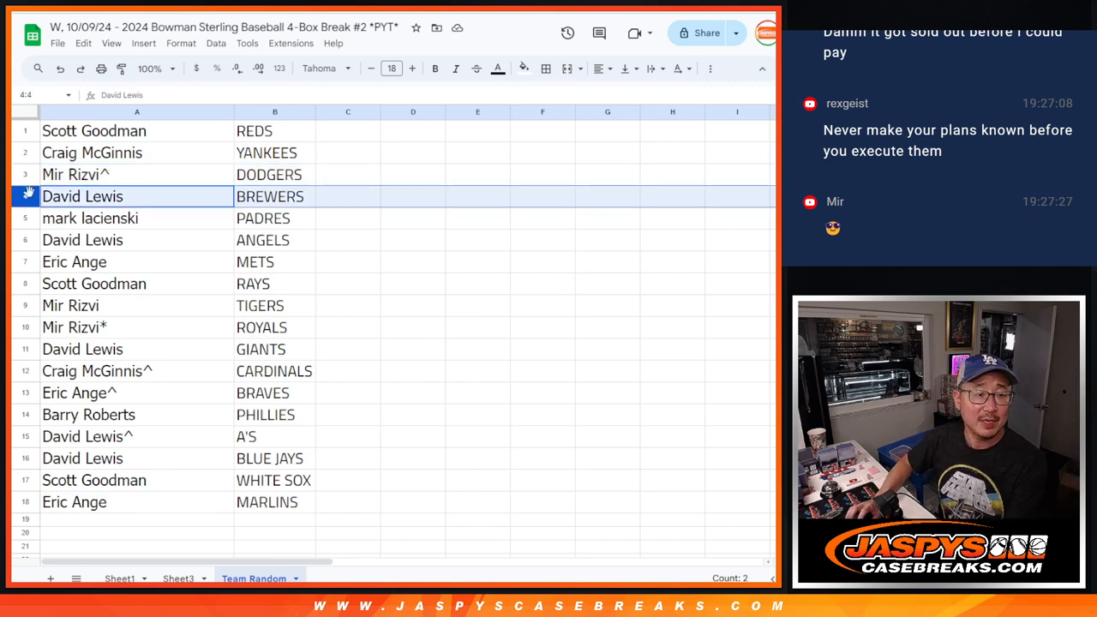
left_click(137, 217)
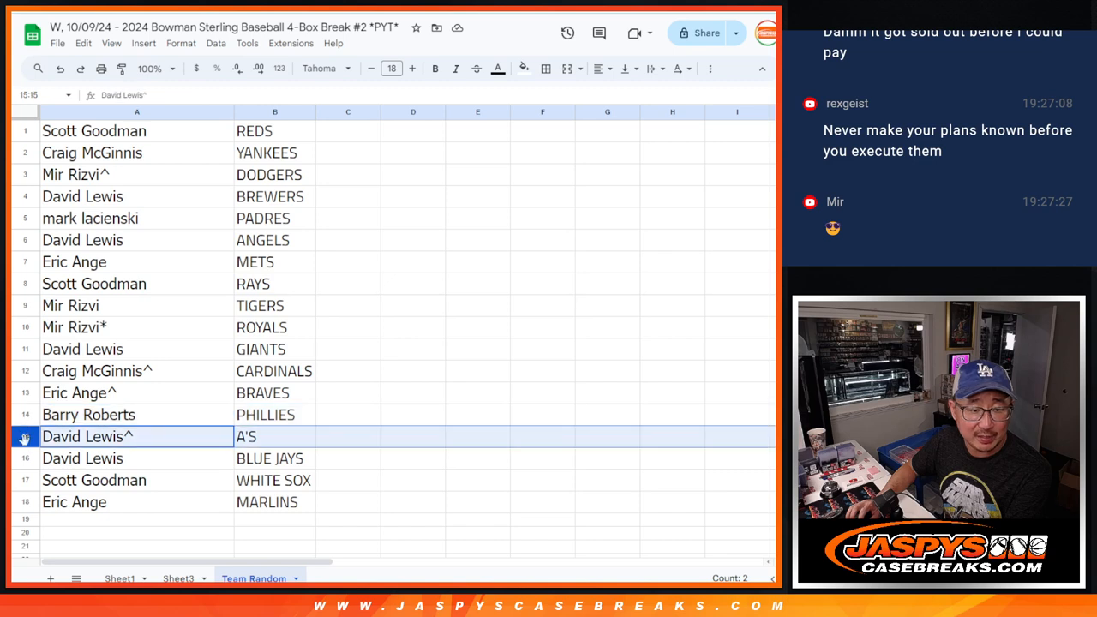
left_click(94, 480)
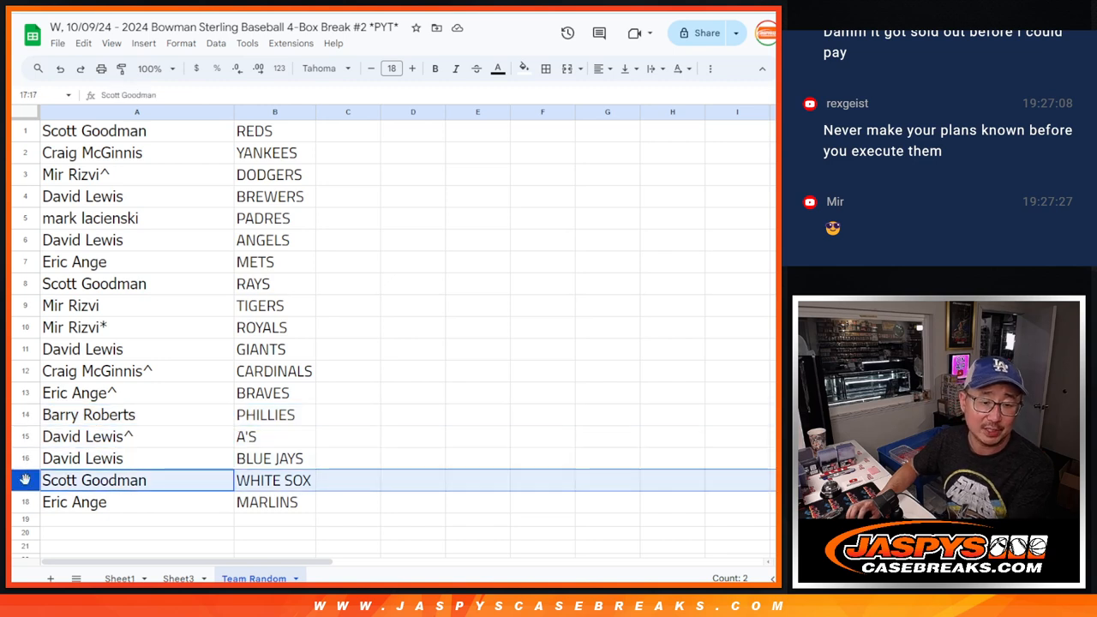
left_click(137, 502)
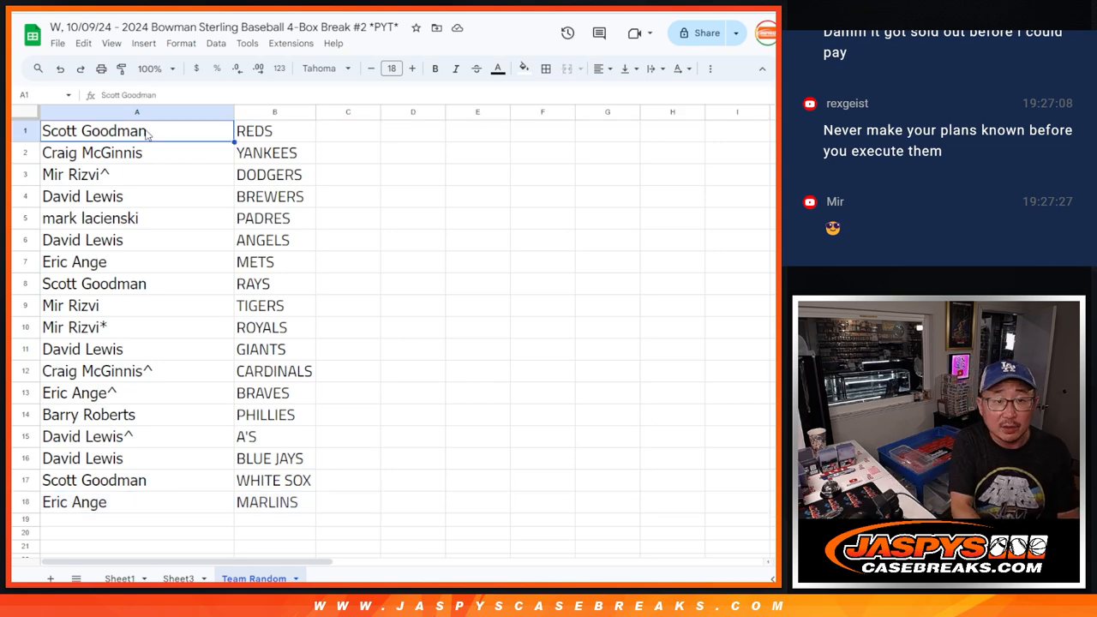
type("^")
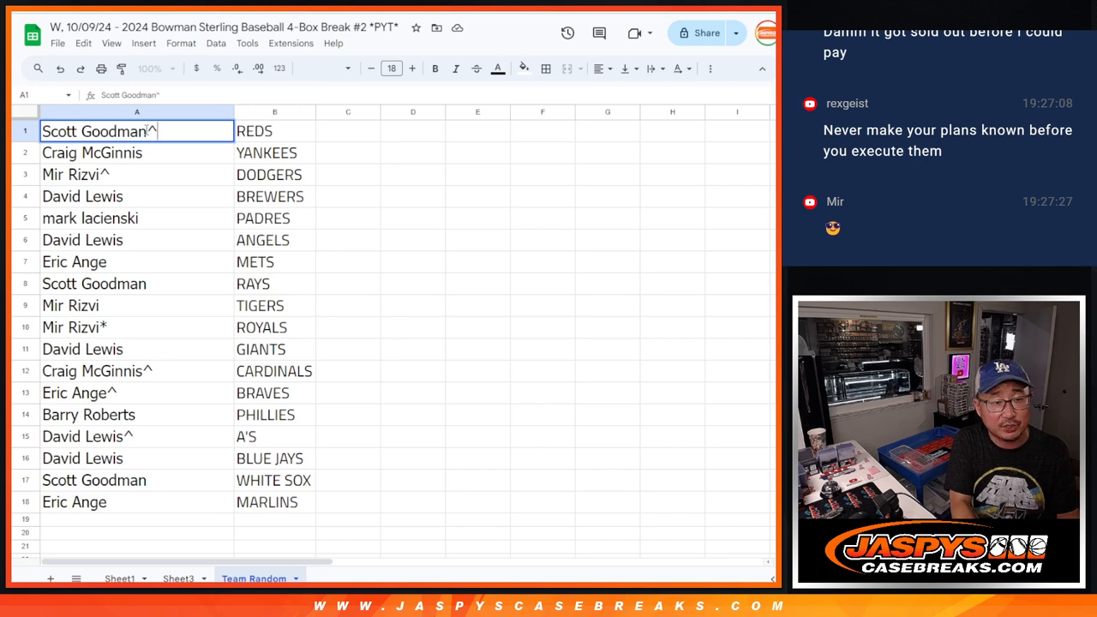